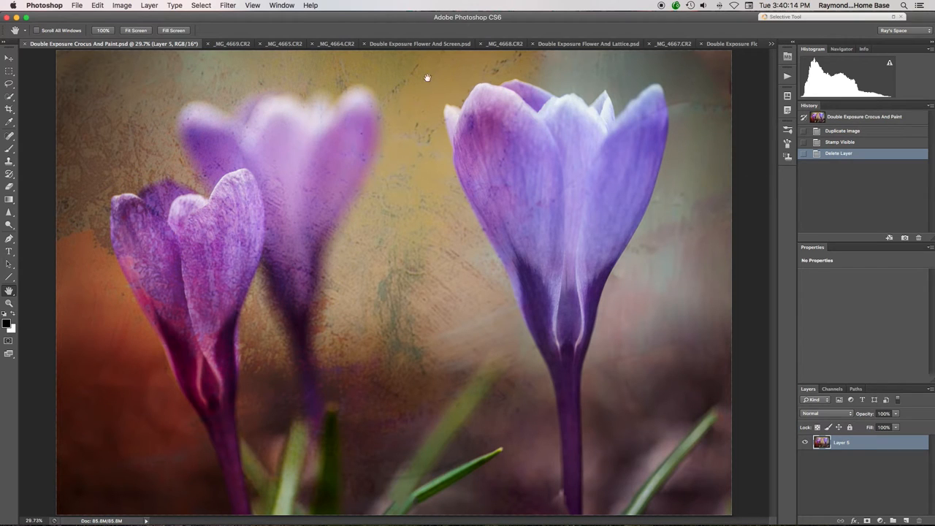
{"action": "mouse_move", "coordinate": [241, 49]}
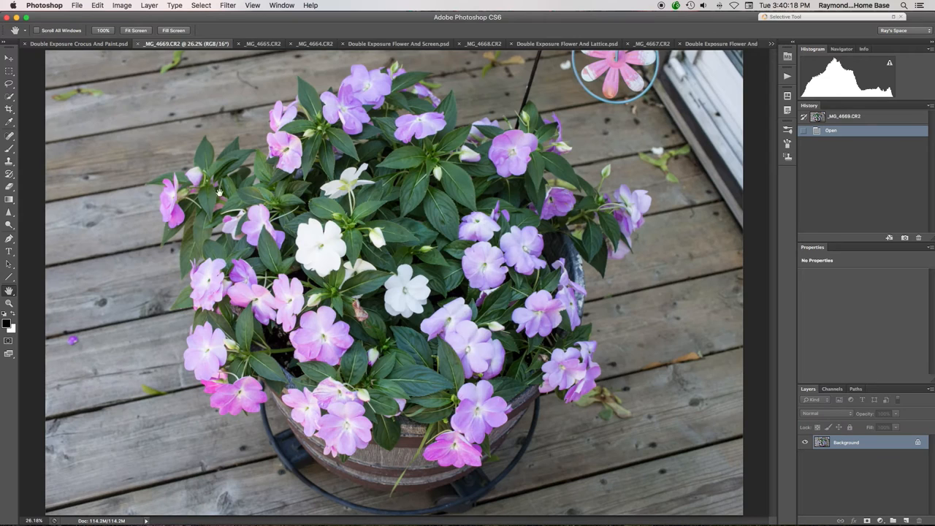
{"action": "mouse_move", "coordinate": [550, 189]}
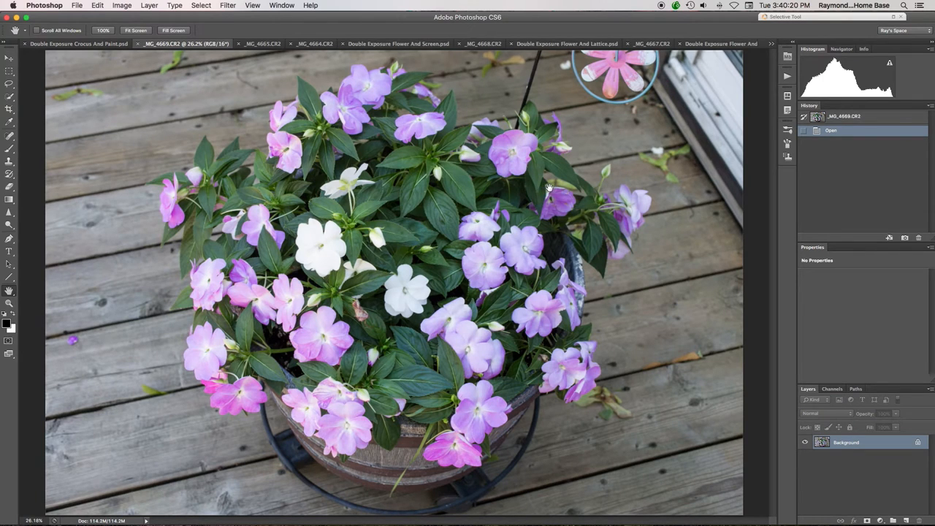
{"action": "mouse_move", "coordinate": [559, 187]}
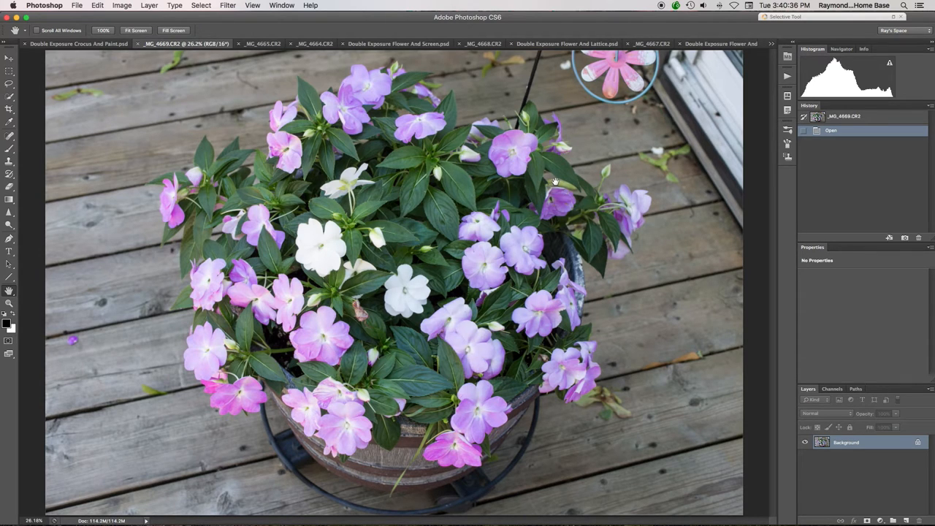
{"action": "mouse_move", "coordinate": [522, 190]}
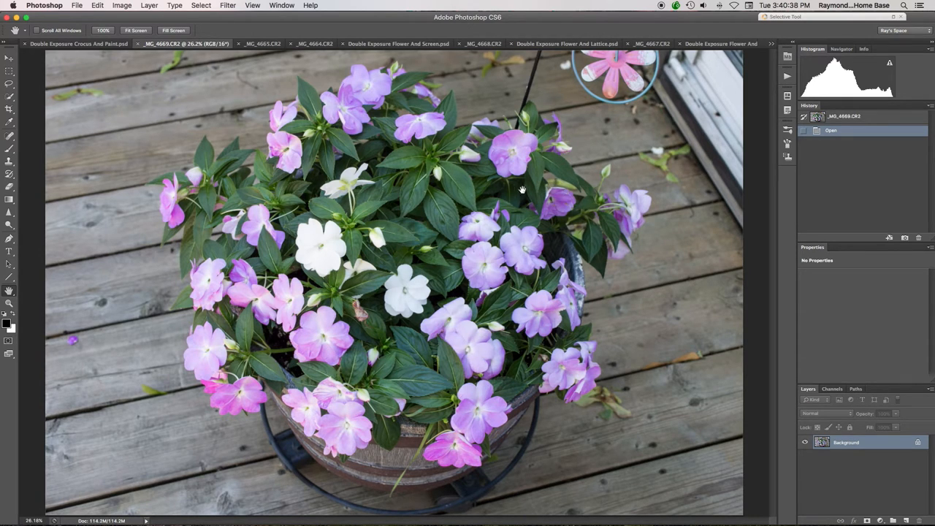
Step: Browse _MG_4665, _MG_4664, the screen and lattice composites, and _MG_4667
{"action": "left_click", "coordinate": [232, 44]}
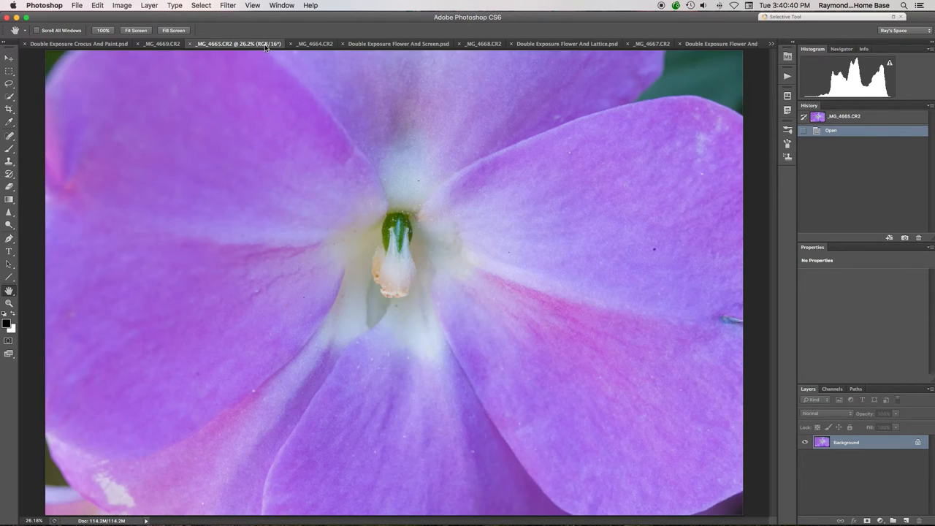
{"action": "mouse_move", "coordinate": [599, 249]}
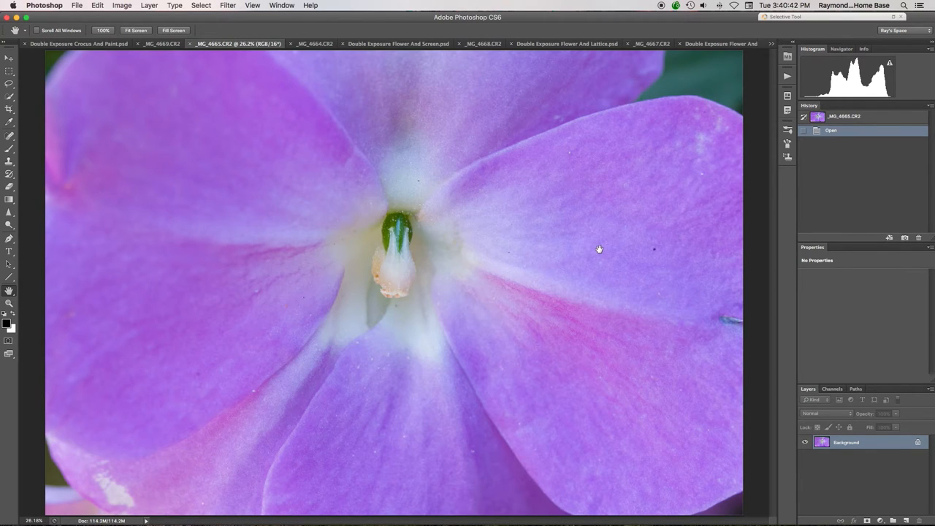
{"action": "mouse_move", "coordinate": [599, 246]}
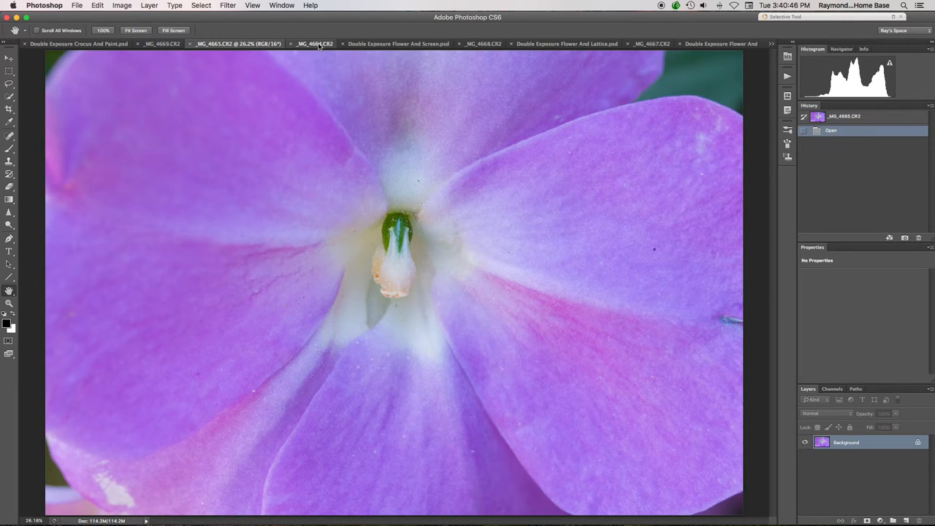
{"action": "left_click", "coordinate": [287, 43]}
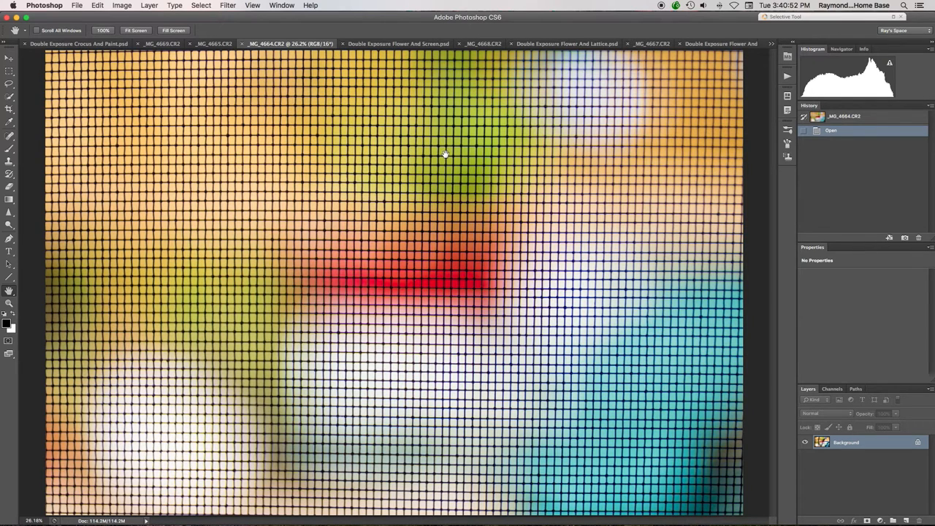
{"action": "mouse_move", "coordinate": [432, 129]}
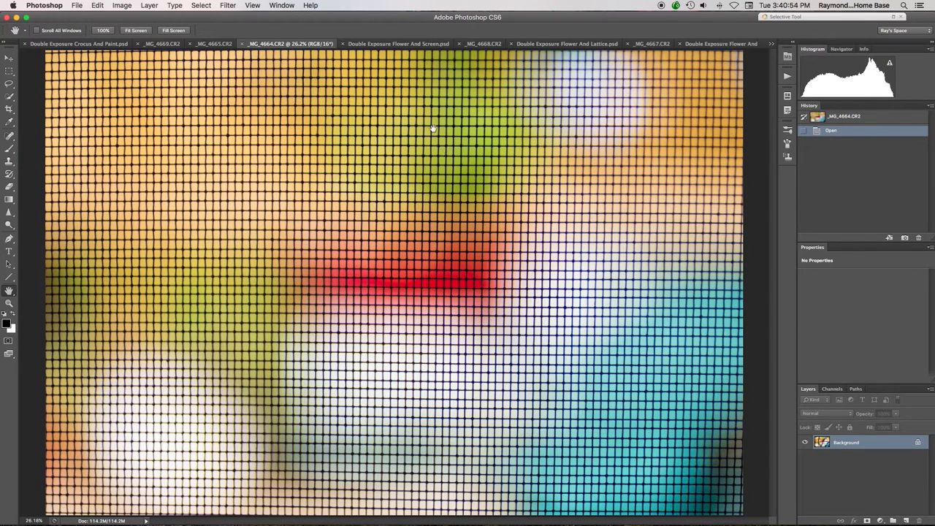
{"action": "left_click", "coordinate": [398, 43]}
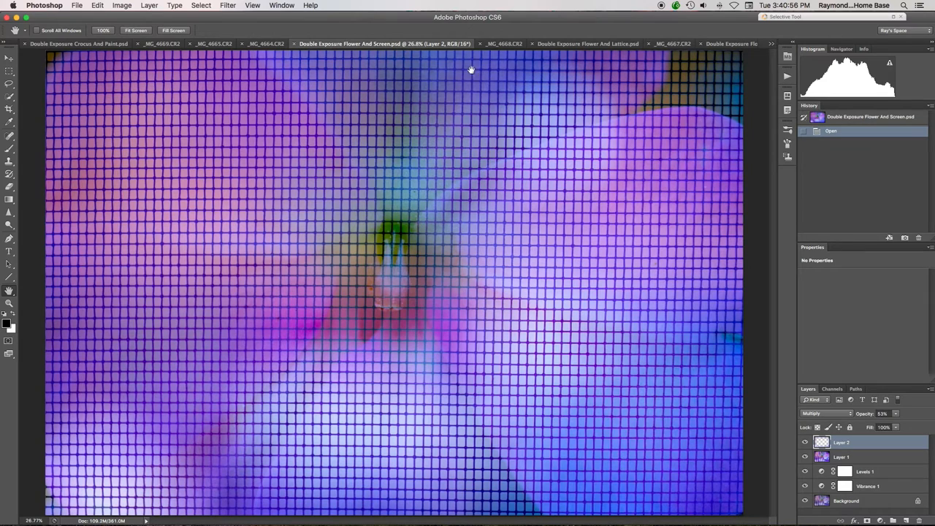
{"action": "mouse_move", "coordinate": [490, 137]}
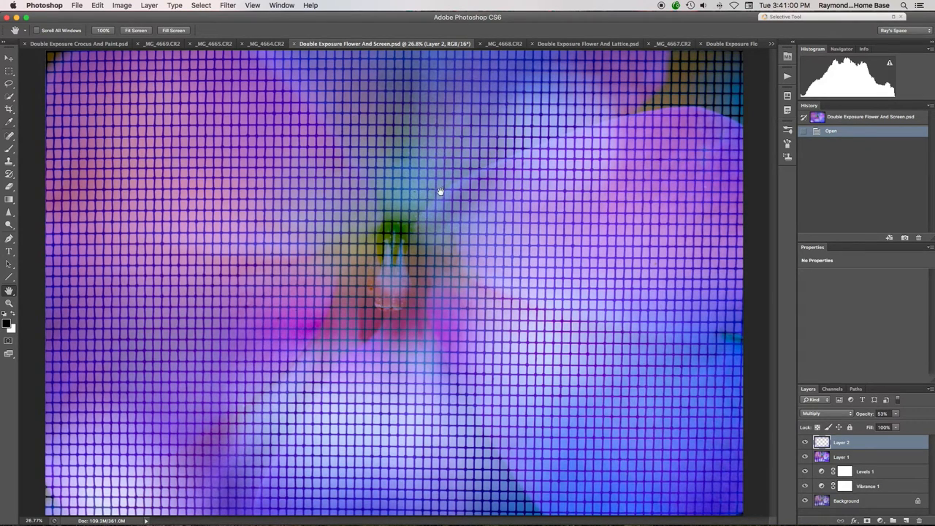
{"action": "mouse_move", "coordinate": [449, 132]}
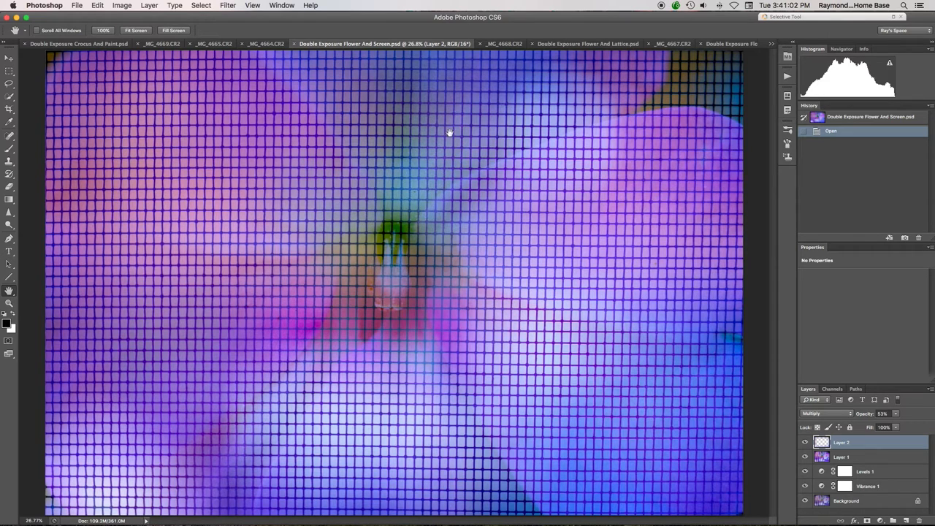
{"action": "mouse_move", "coordinate": [497, 51]}
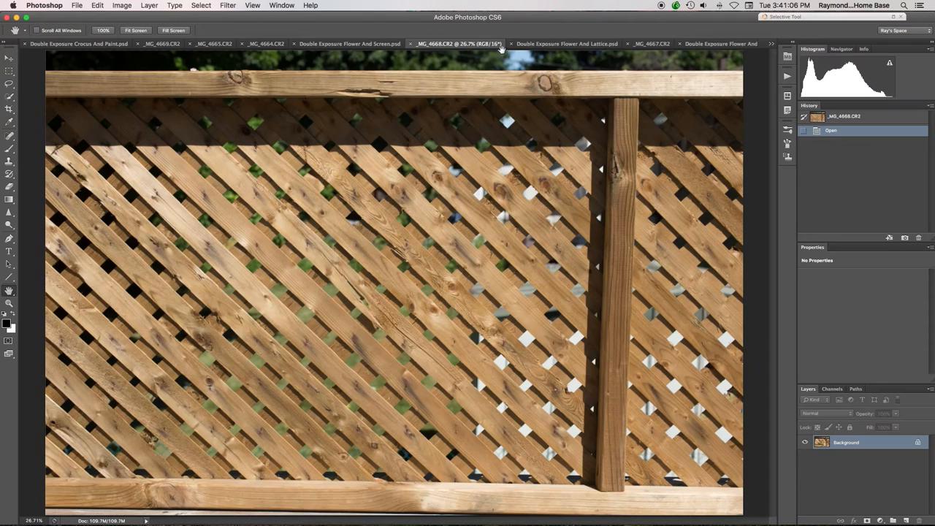
{"action": "mouse_move", "coordinate": [518, 51]}
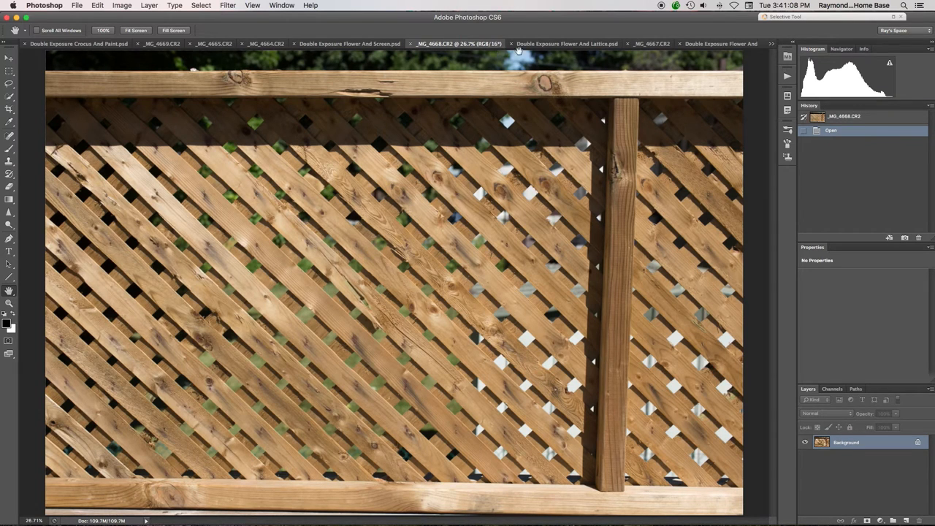
{"action": "left_click", "coordinate": [551, 43]}
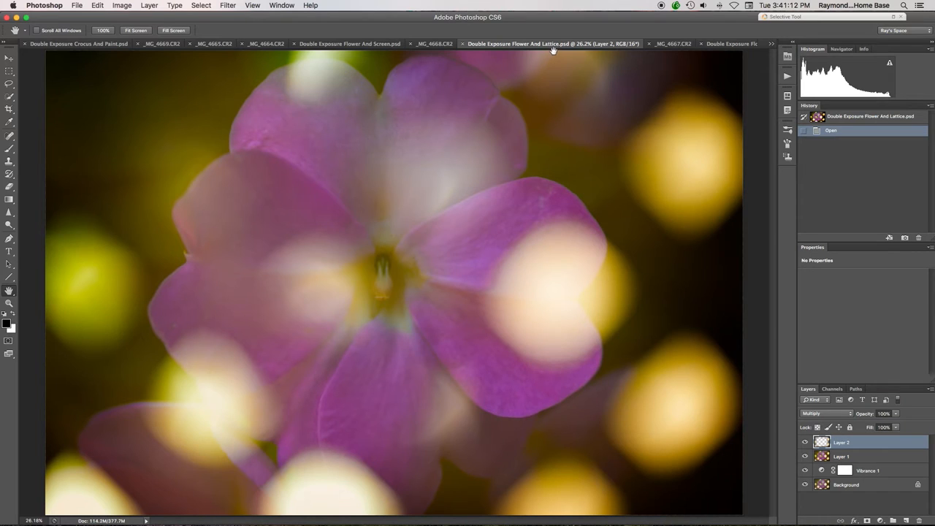
{"action": "left_click", "coordinate": [624, 44]}
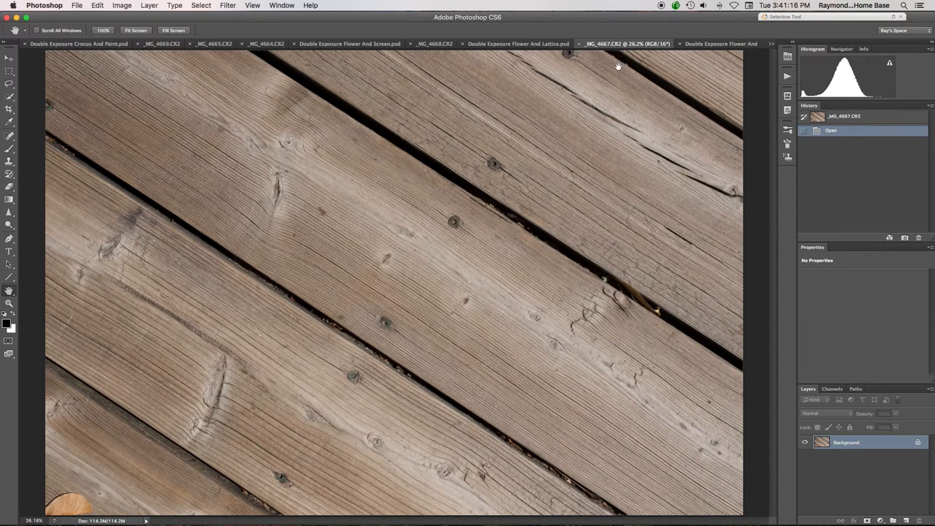
{"action": "mouse_move", "coordinate": [705, 45]}
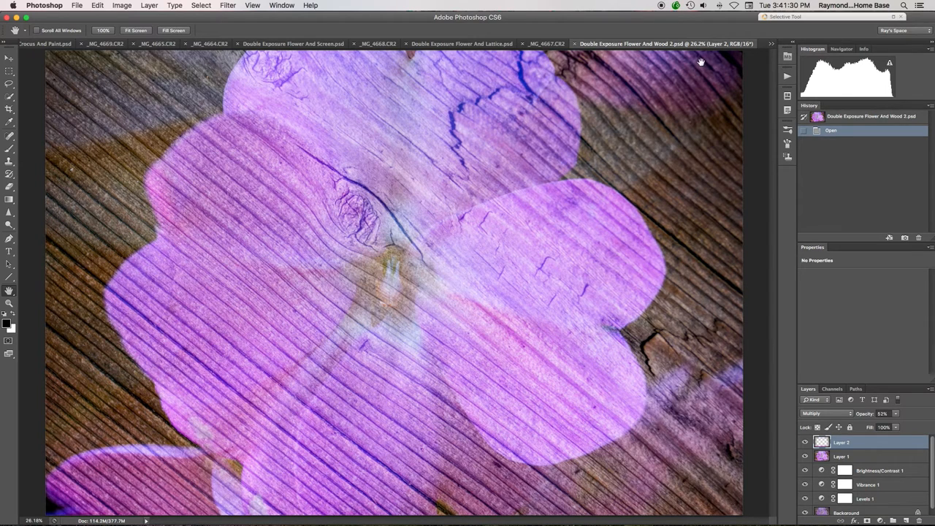
{"action": "mouse_move", "coordinate": [700, 58]}
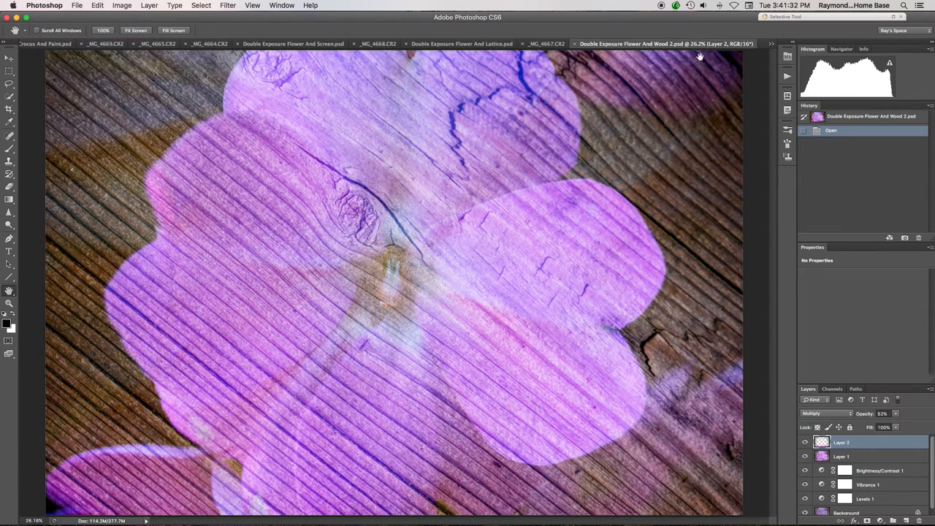
Step: Switch to the _MG_1421_0413.dng painting texture from the open documents list
{"action": "left_click", "coordinate": [770, 44]}
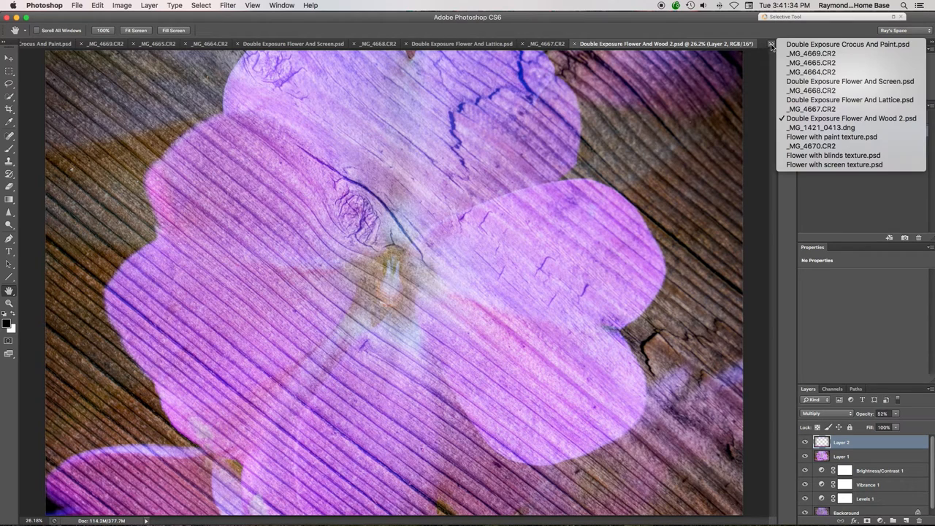
{"action": "mouse_move", "coordinate": [763, 56]}
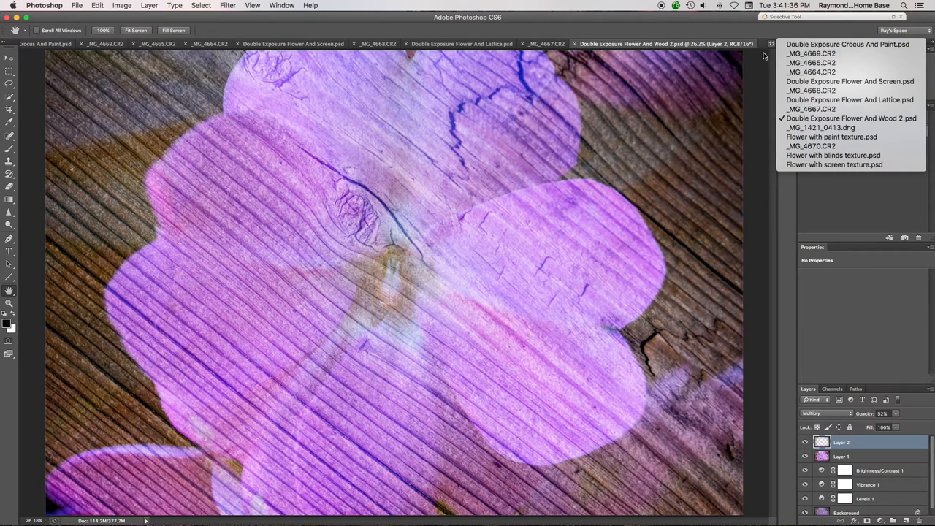
{"action": "mouse_move", "coordinate": [757, 60]}
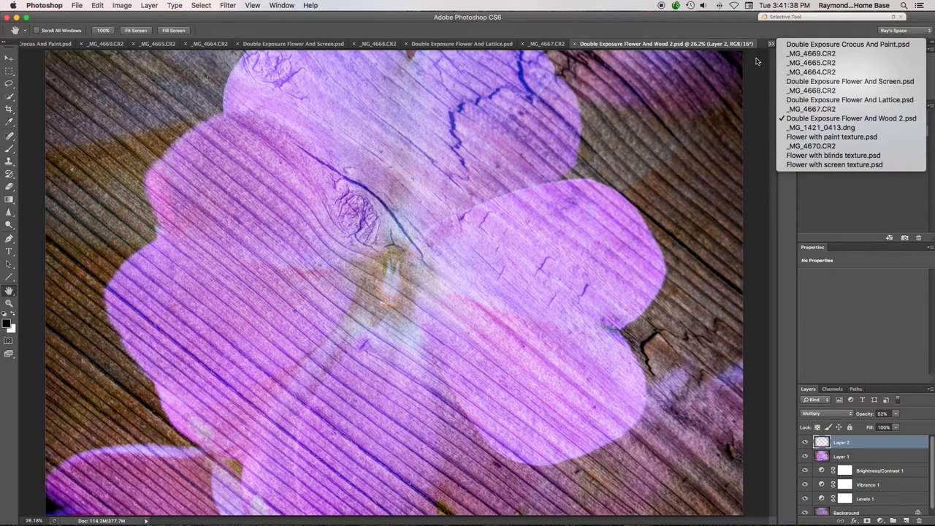
{"action": "mouse_move", "coordinate": [767, 68]}
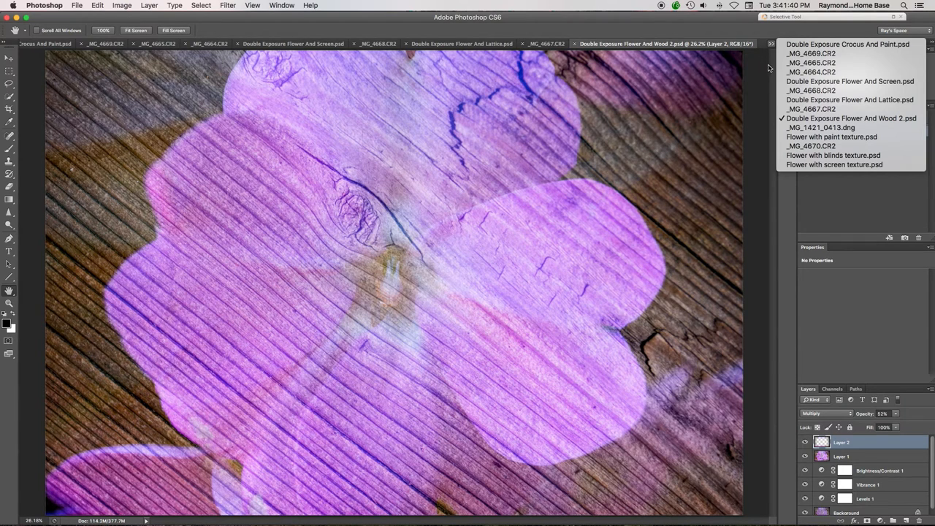
{"action": "mouse_move", "coordinate": [819, 127]}
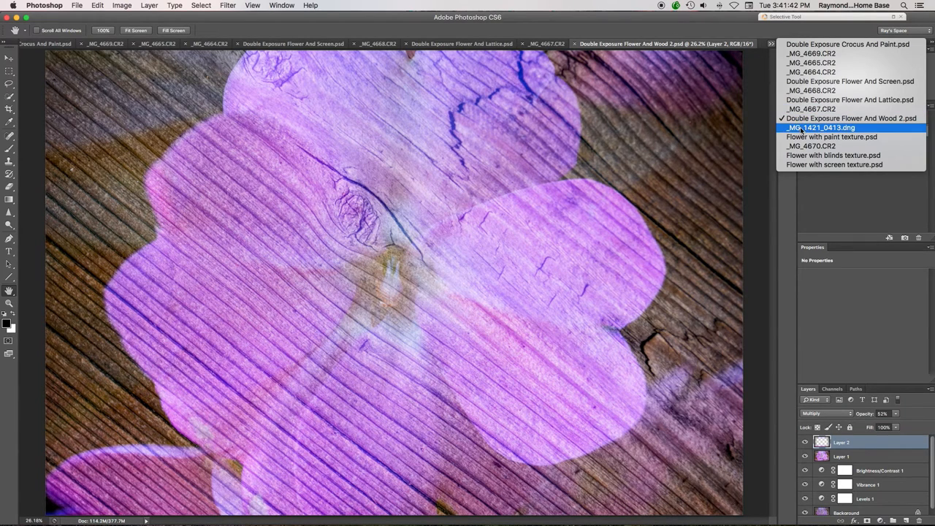
{"action": "left_click", "coordinate": [820, 127]}
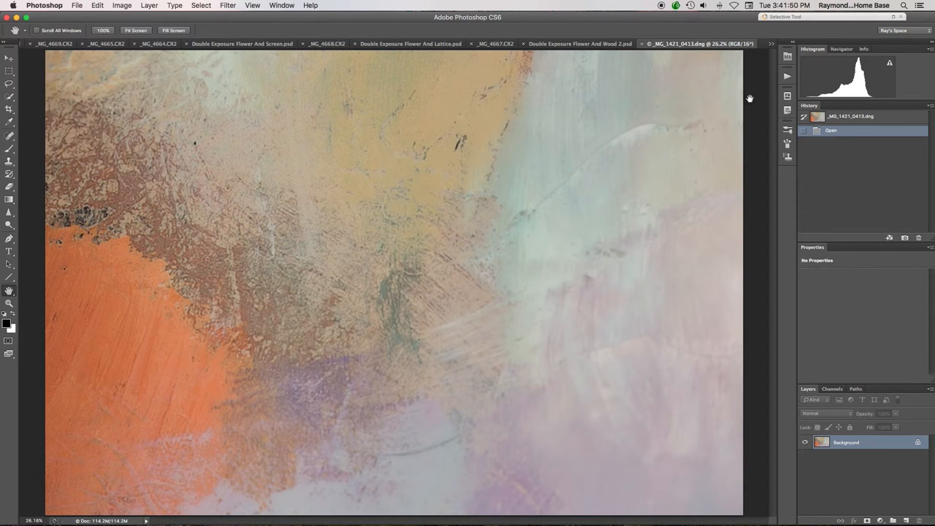
{"action": "left_click", "coordinate": [770, 43]}
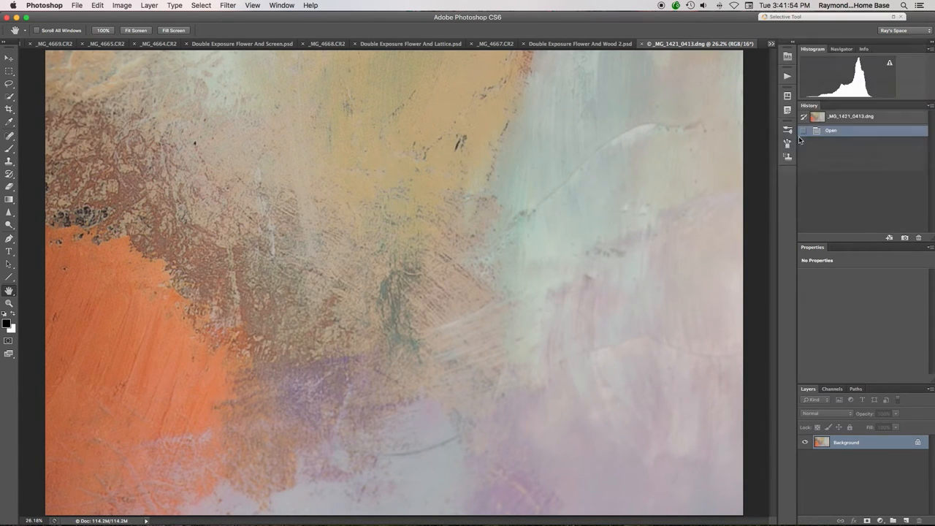
Step: Switch to the 'Flower with paint texture' composite document
{"action": "left_click", "coordinate": [676, 43]}
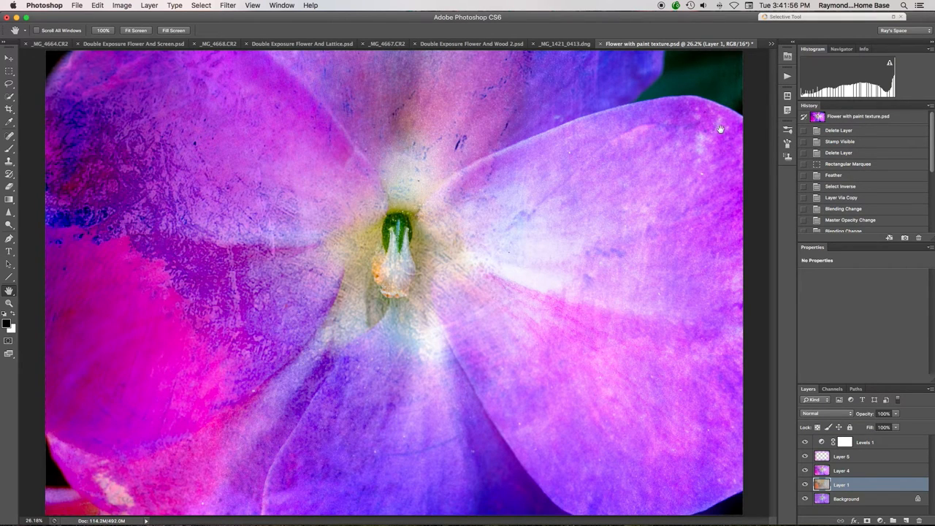
{"action": "mouse_move", "coordinate": [664, 280]}
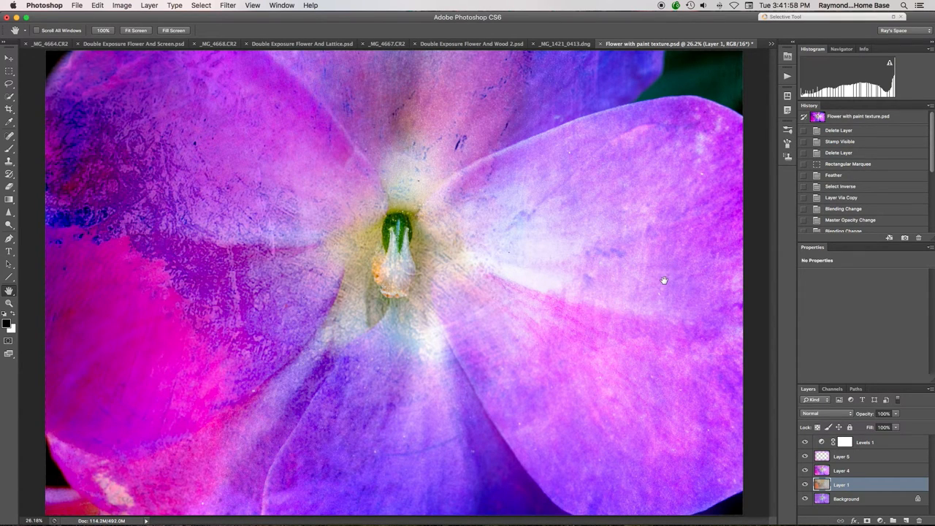
{"action": "mouse_move", "coordinate": [670, 284]}
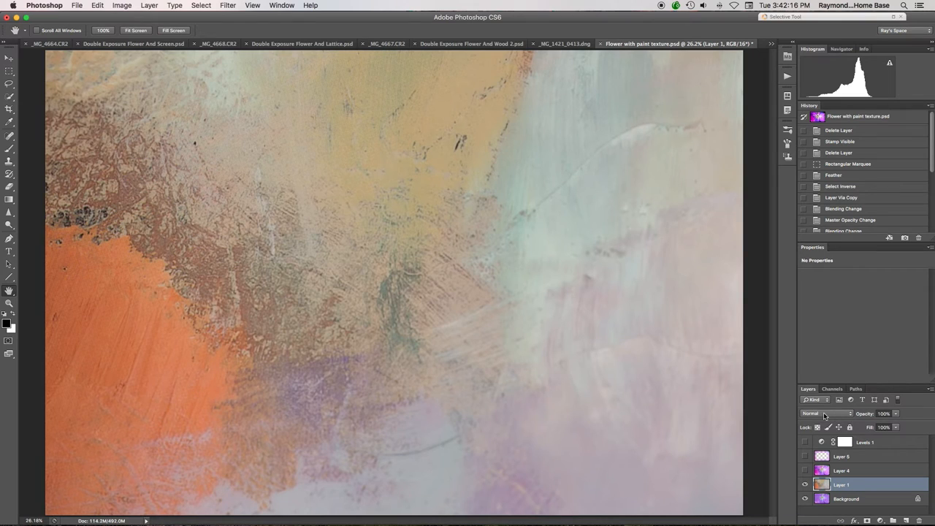
Step: Try Multiply and Overlay on the painting texture layer, settling on Vivid Light
{"action": "left_click", "coordinate": [804, 498]}
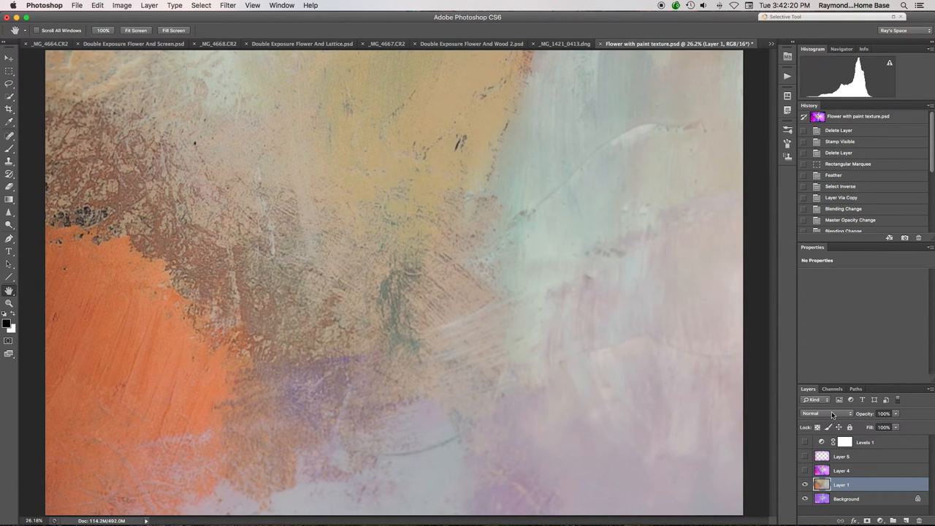
{"action": "mouse_move", "coordinate": [831, 413]}
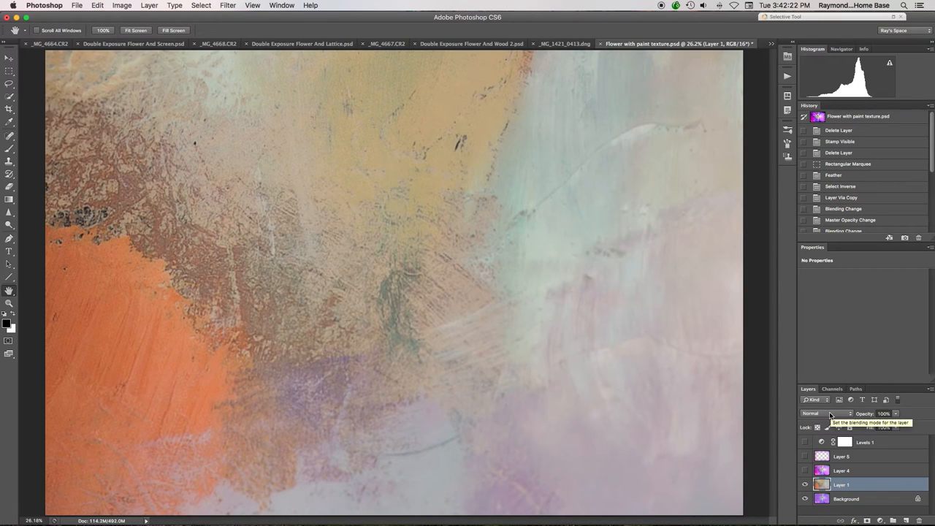
{"action": "left_click", "coordinate": [826, 413]}
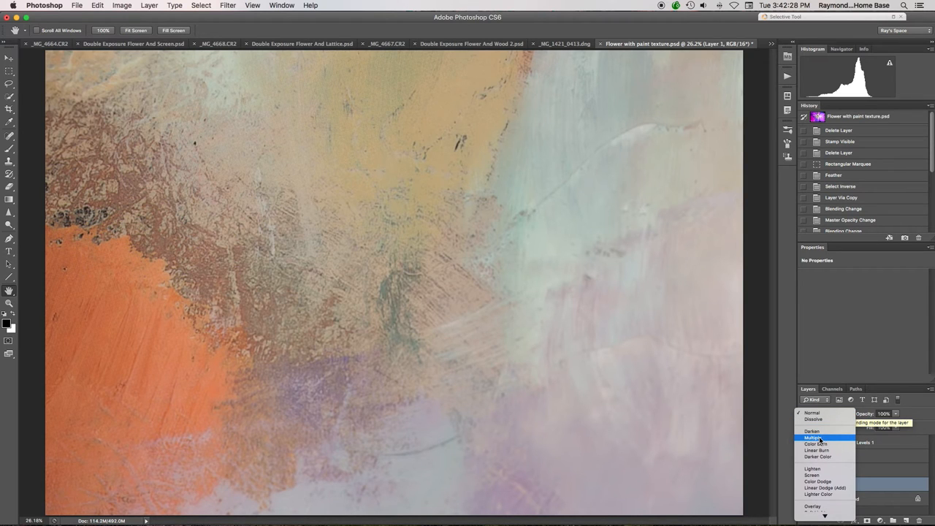
{"action": "left_click", "coordinate": [814, 437]}
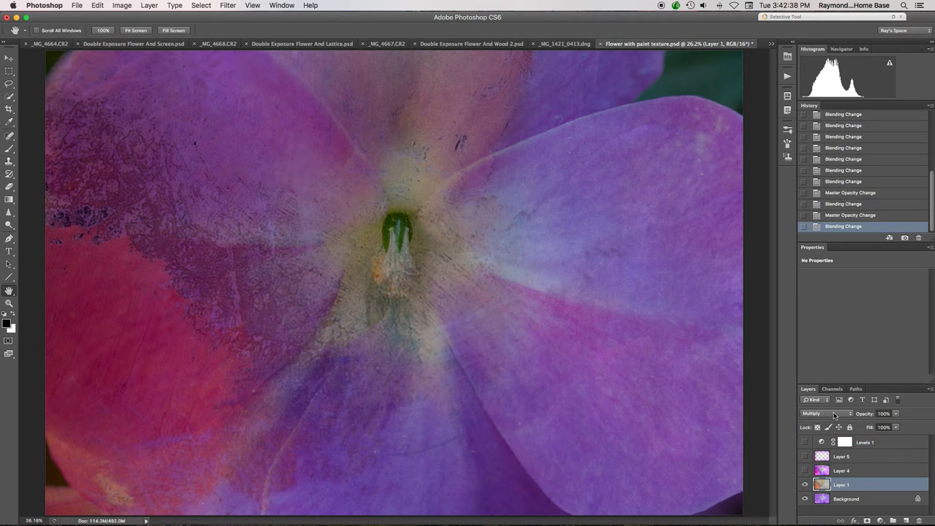
{"action": "left_click", "coordinate": [824, 414]}
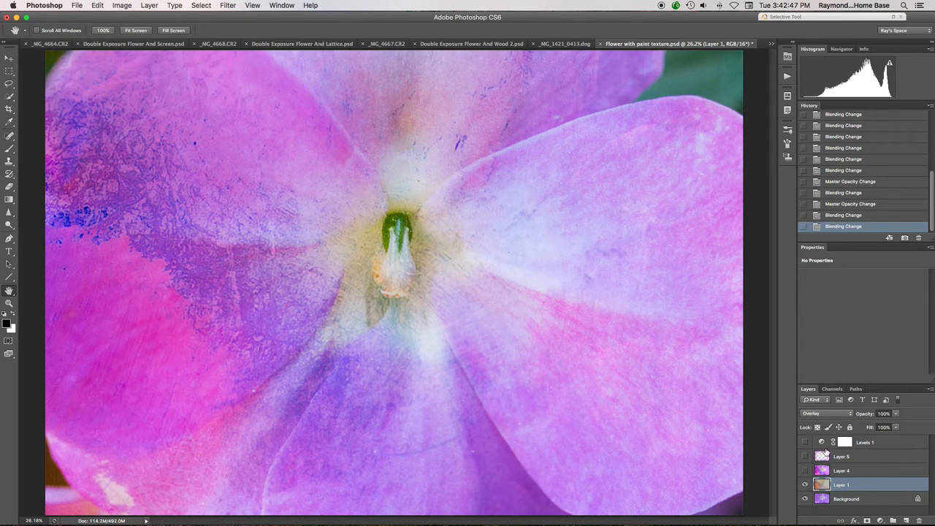
{"action": "left_click", "coordinate": [824, 414]}
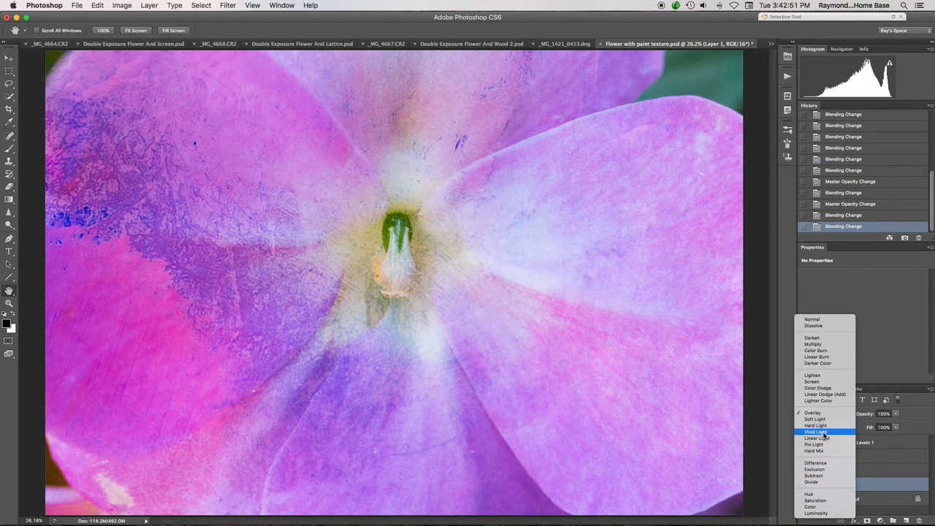
{"action": "left_click", "coordinate": [816, 432]}
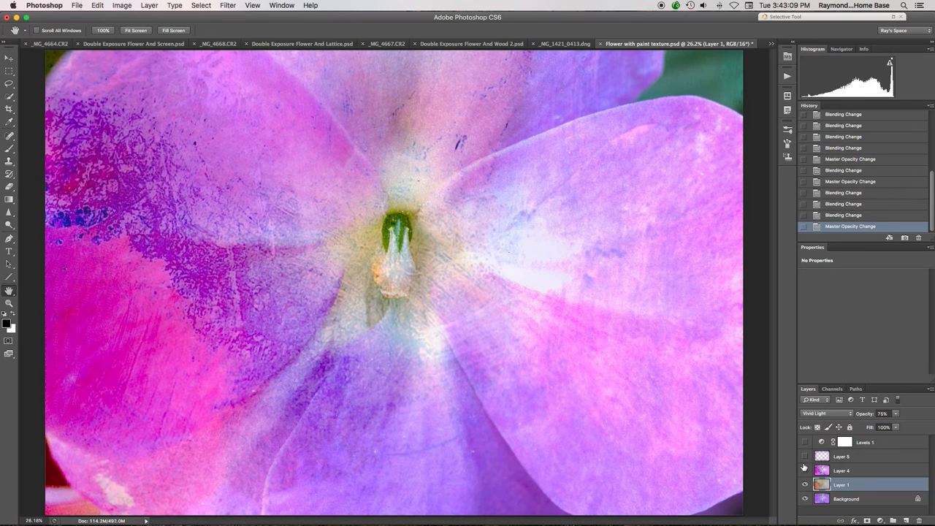
Step: Turn the upper flower layers and the Levels 1 adjustment back on
{"action": "left_click", "coordinate": [805, 456]}
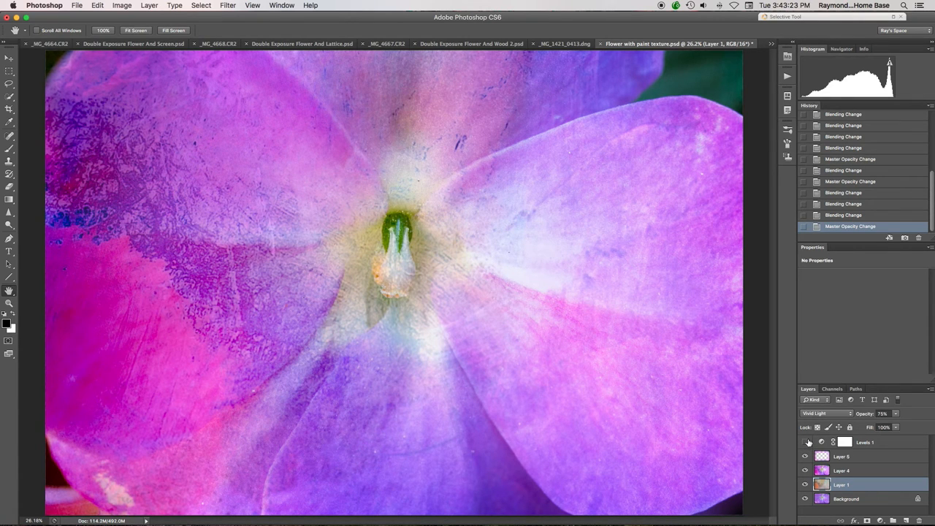
{"action": "left_click", "coordinate": [805, 442]}
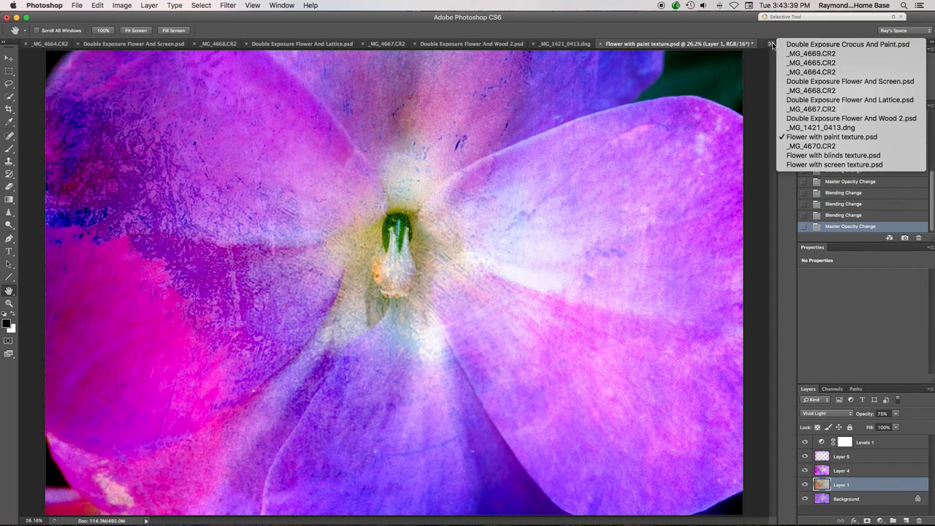
Step: View _MG_4670.CR2, then the blinds texture and screen texture composites
{"action": "left_click", "coordinate": [810, 146]}
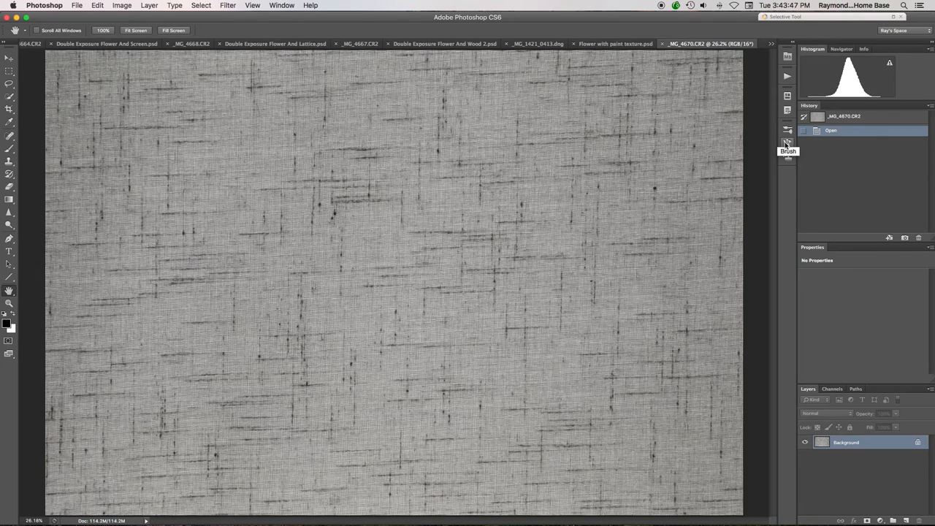
{"action": "mouse_move", "coordinate": [775, 52]}
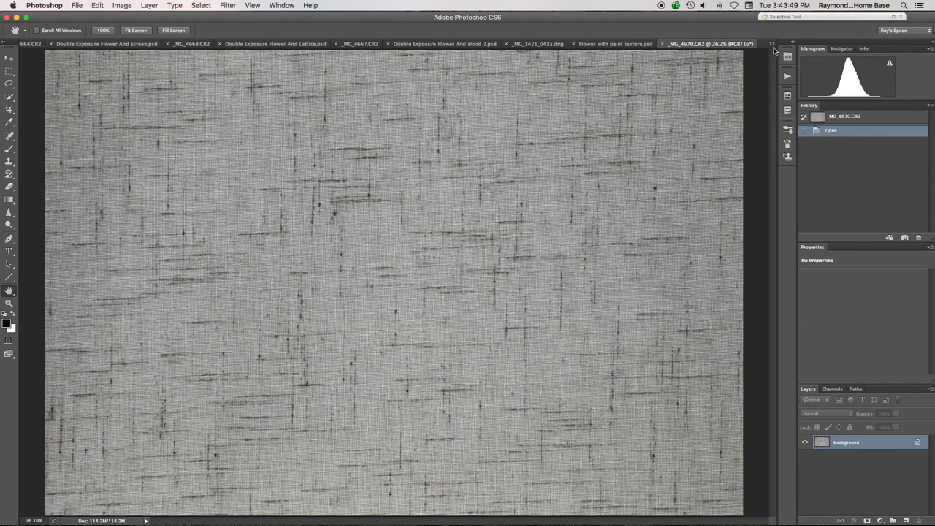
{"action": "left_click", "coordinate": [772, 44]}
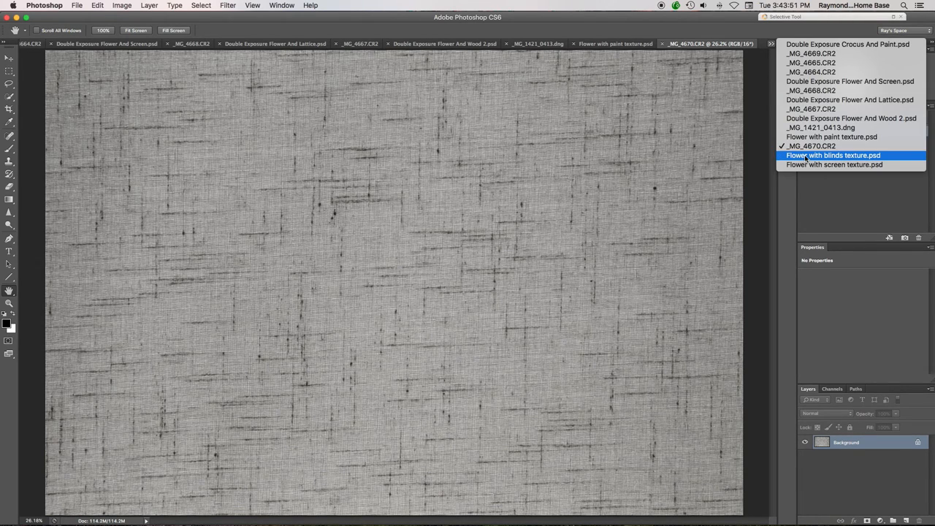
{"action": "left_click", "coordinate": [833, 154]}
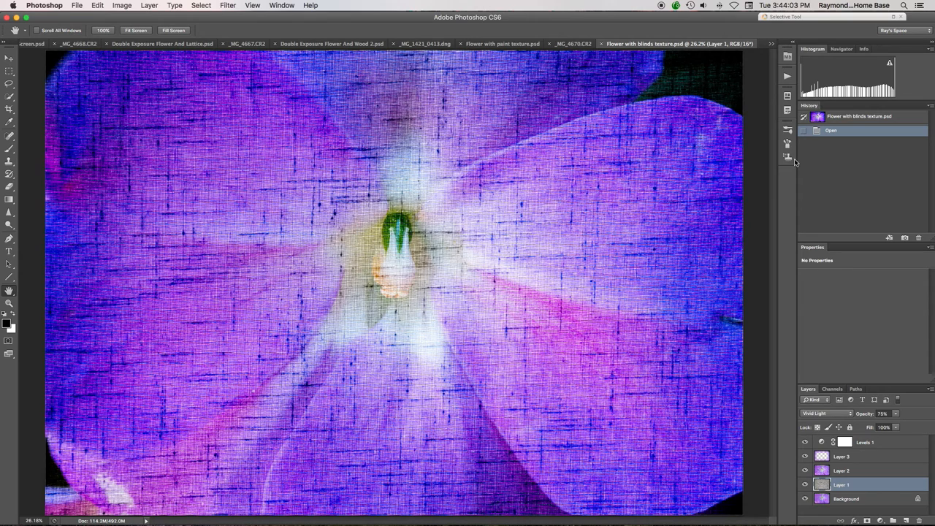
{"action": "mouse_move", "coordinate": [787, 156]}
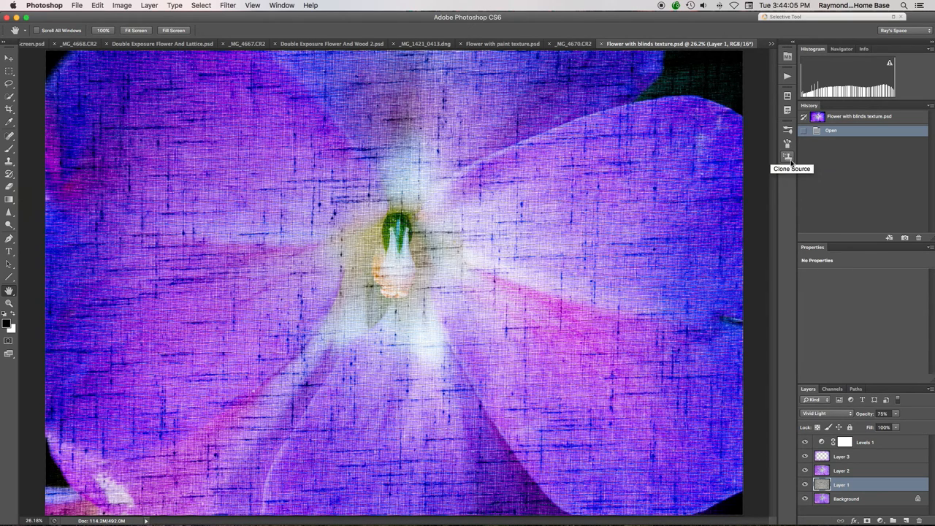
{"action": "mouse_move", "coordinate": [767, 74]}
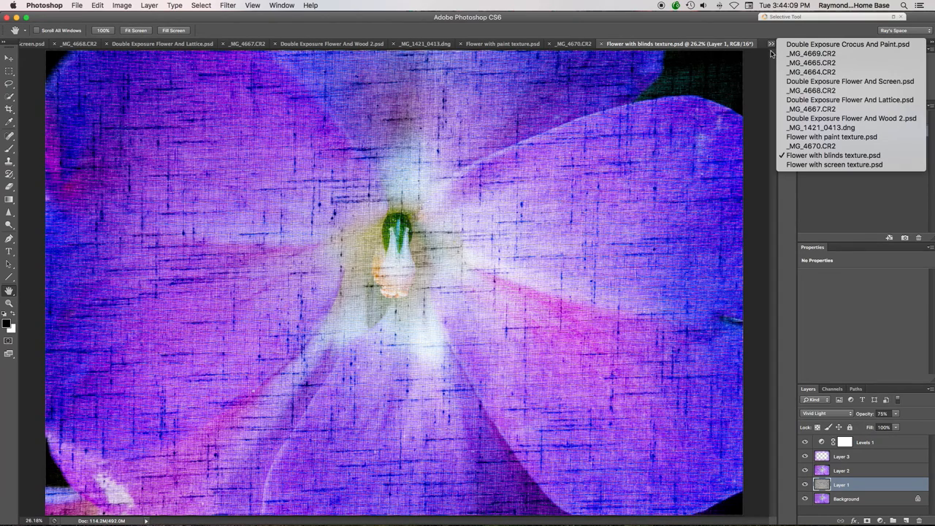
{"action": "mouse_move", "coordinate": [833, 164]}
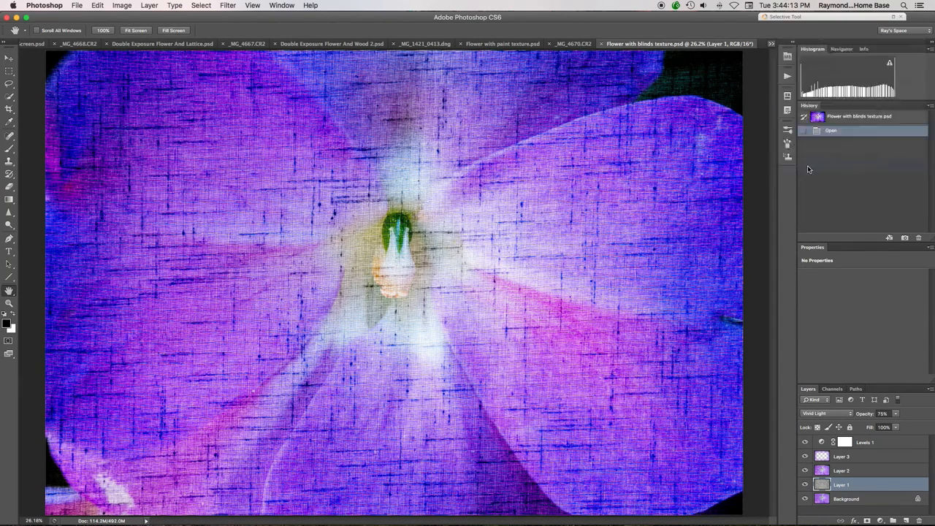
{"action": "left_click", "coordinate": [676, 43]}
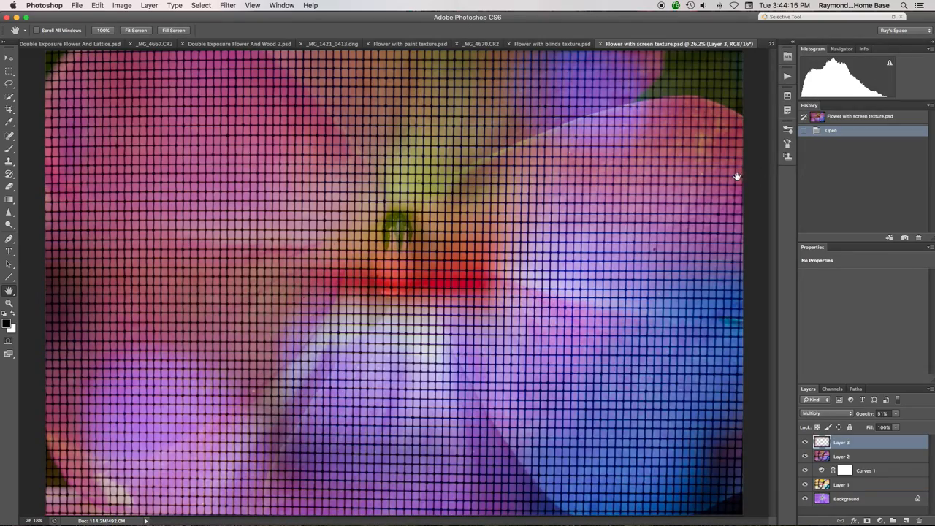
{"action": "mouse_move", "coordinate": [734, 180]}
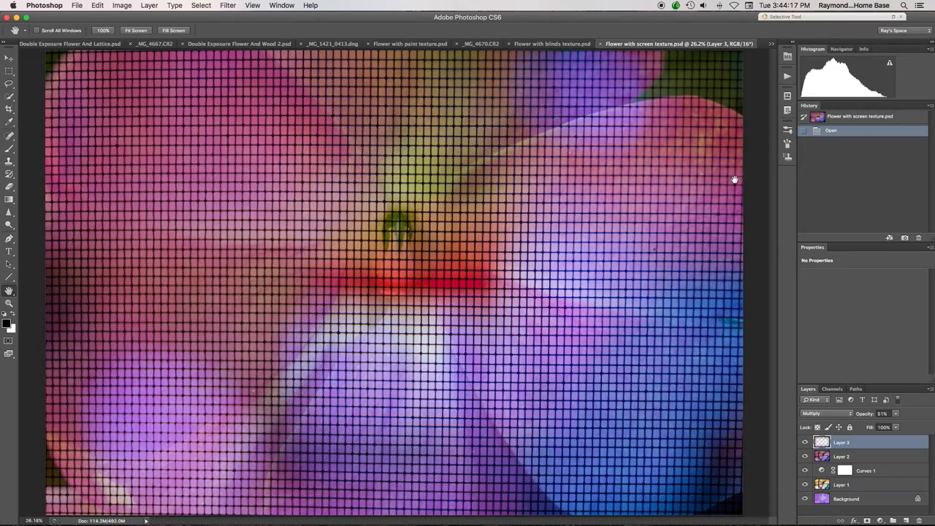